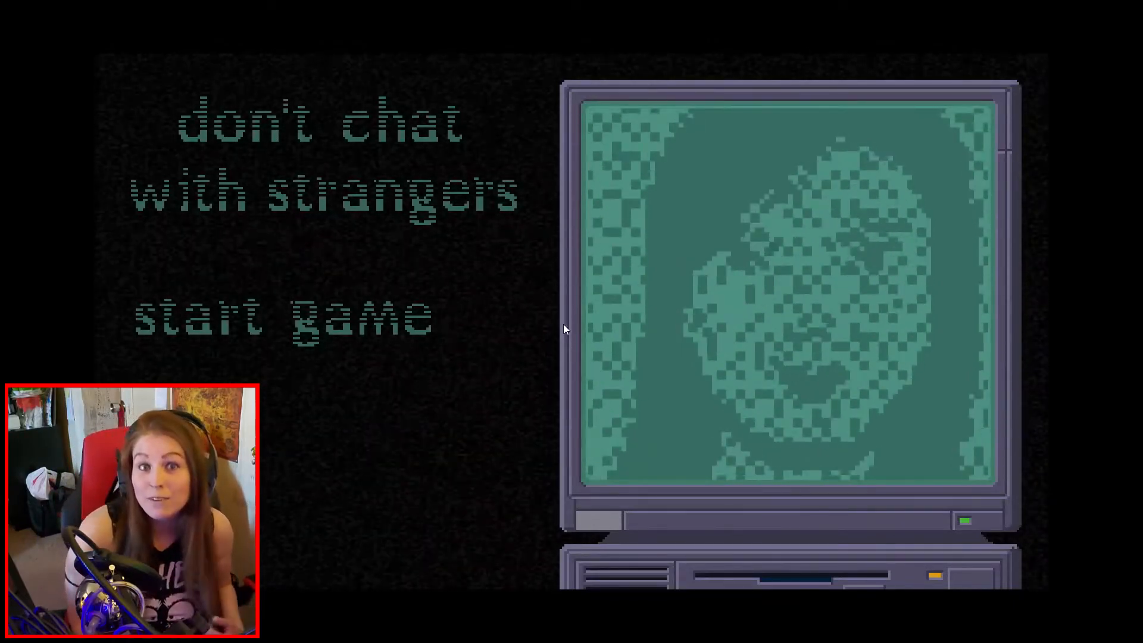
# - Choose 'start game' on the title screen to begin chatting with the stranger
pyautogui.click(283, 315)
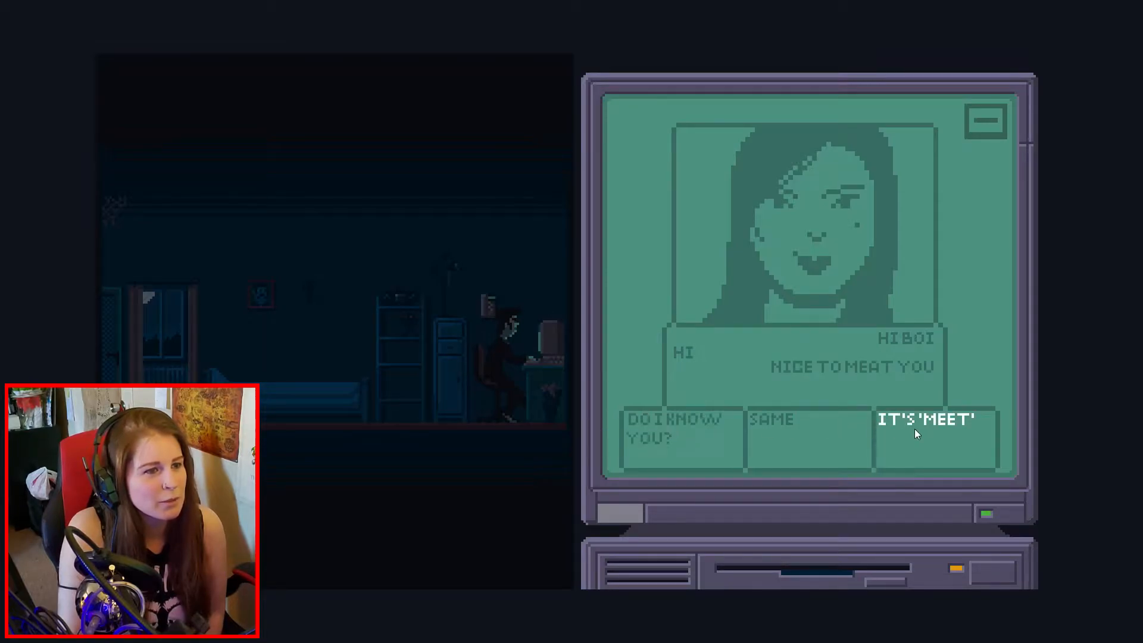
# - Reply IT'S 'MEET', HELL I AM, SORRY FOR THAT, then BLACK as favourite colour
pyautogui.click(926, 419)
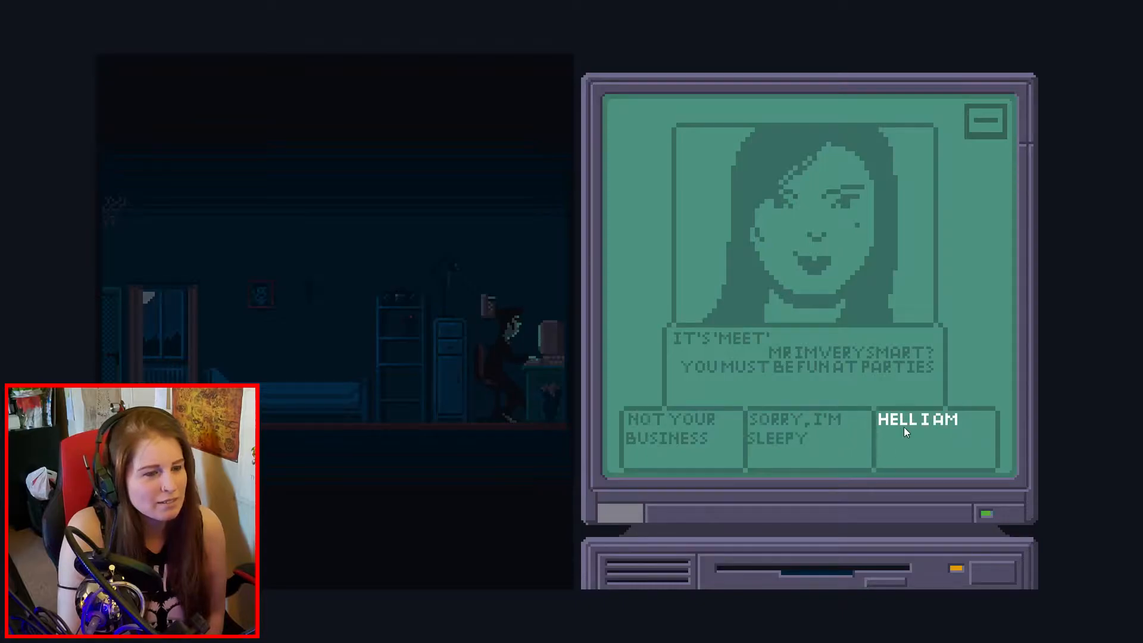
pyautogui.click(917, 420)
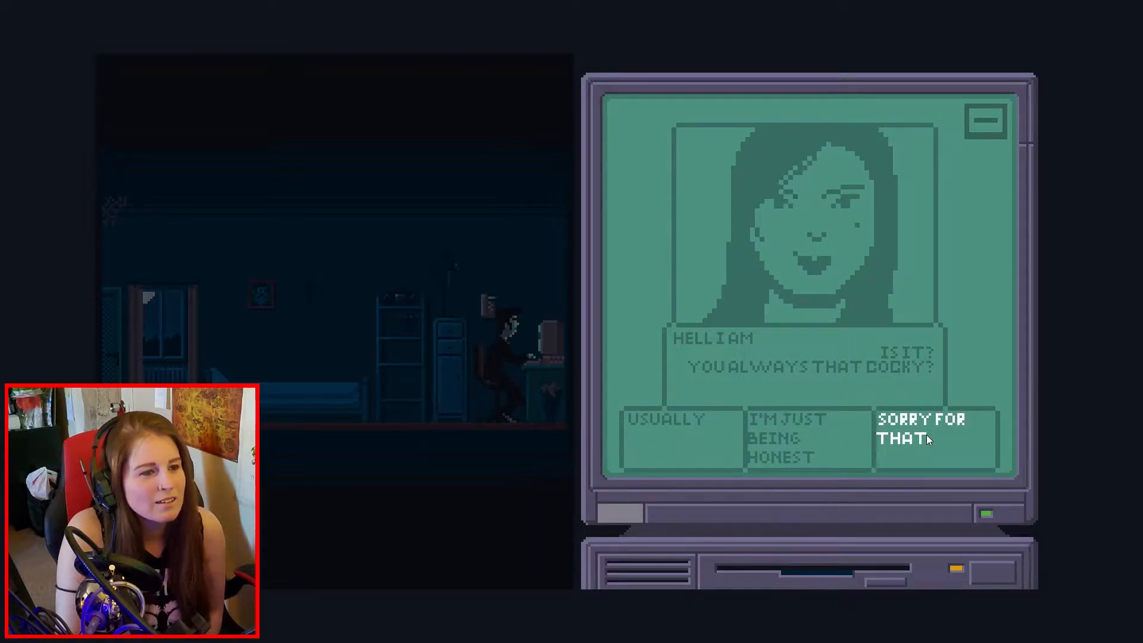
pyautogui.click(936, 428)
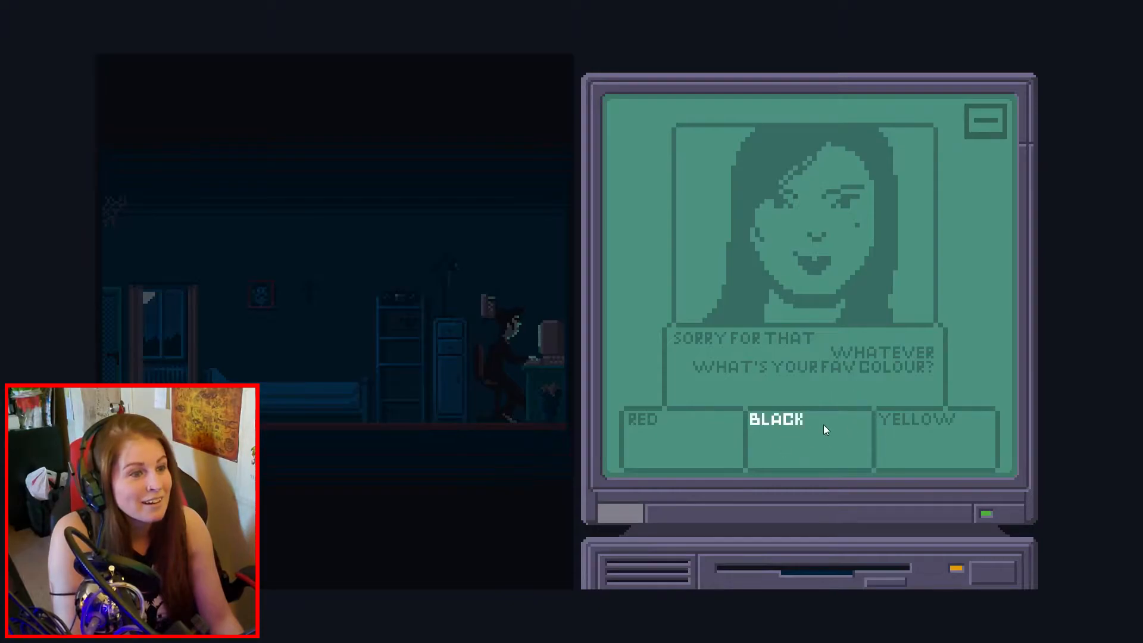
pyautogui.click(915, 419)
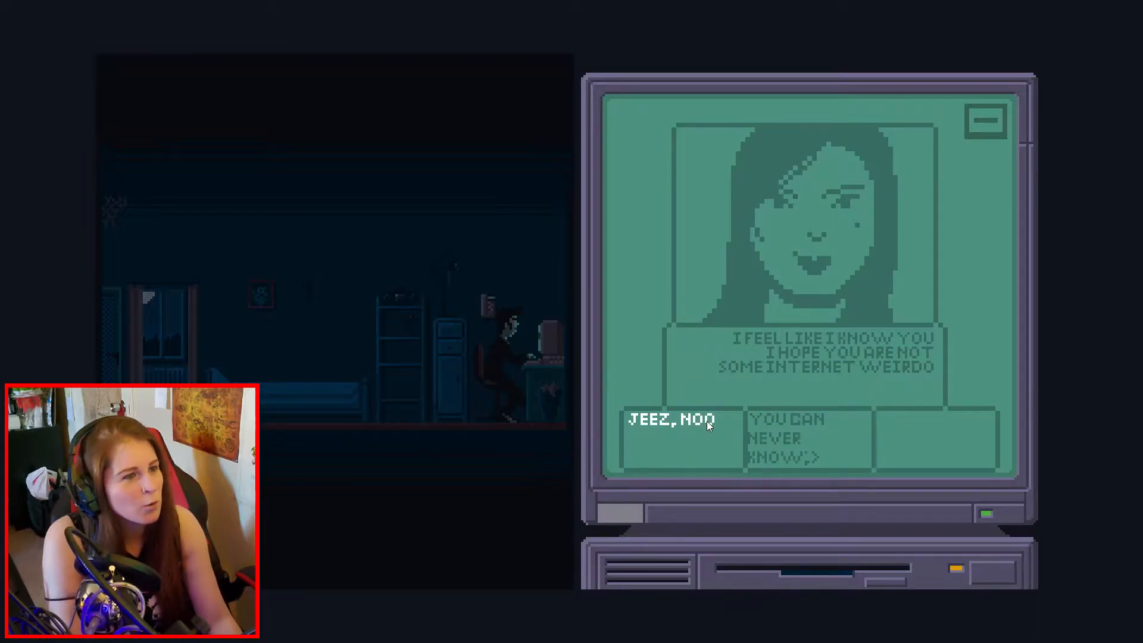
# - Deny being an internet weirdo, then react with confusion to the religion question
pyautogui.click(668, 419)
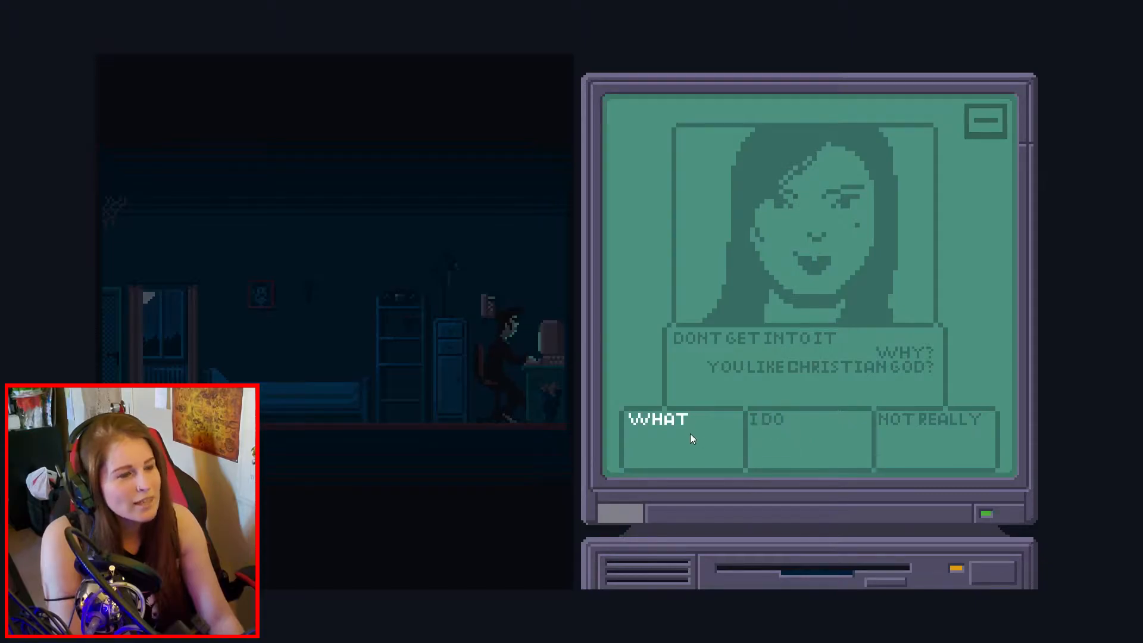
pyautogui.click(658, 420)
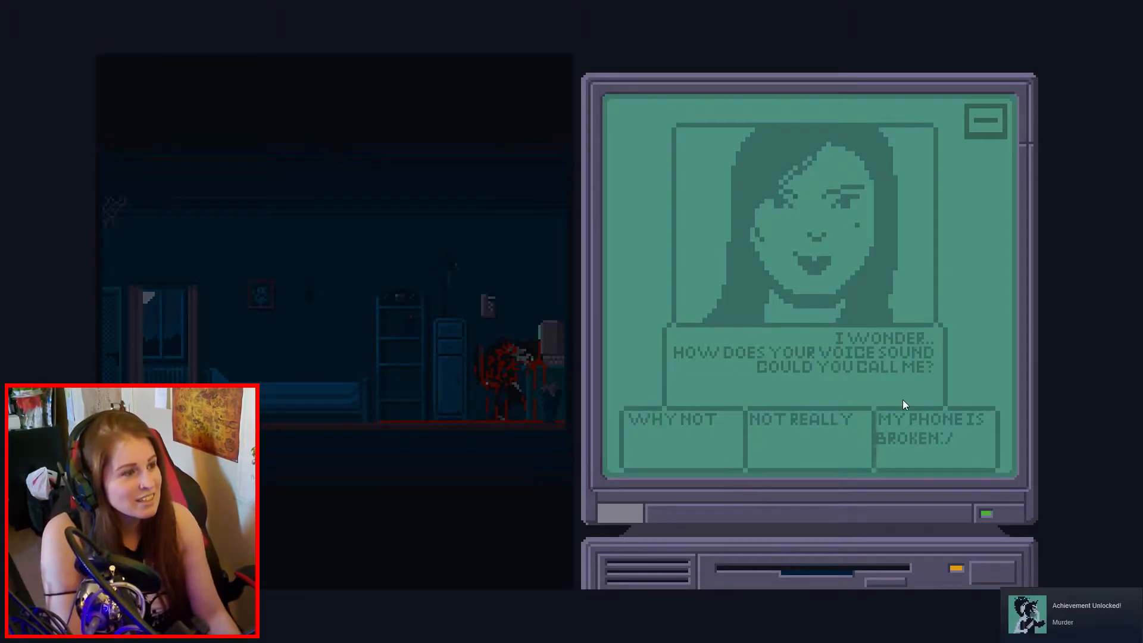
pyautogui.moveTo(608, 417)
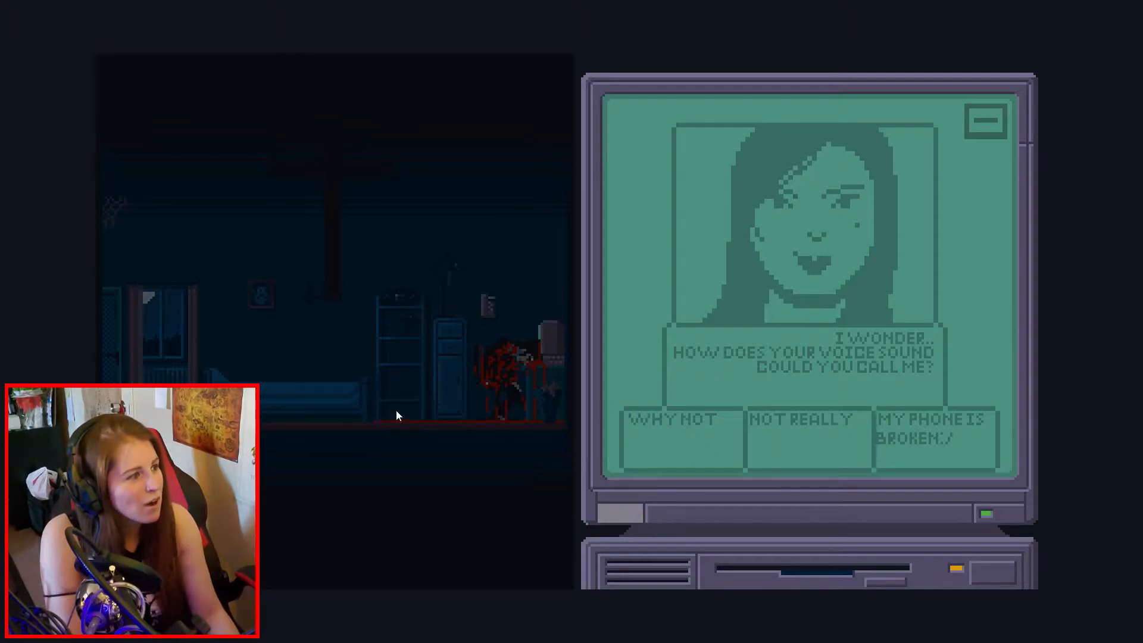
# - Move past the death scene back to the computer desktop and a new chat
pyautogui.click(985, 120)
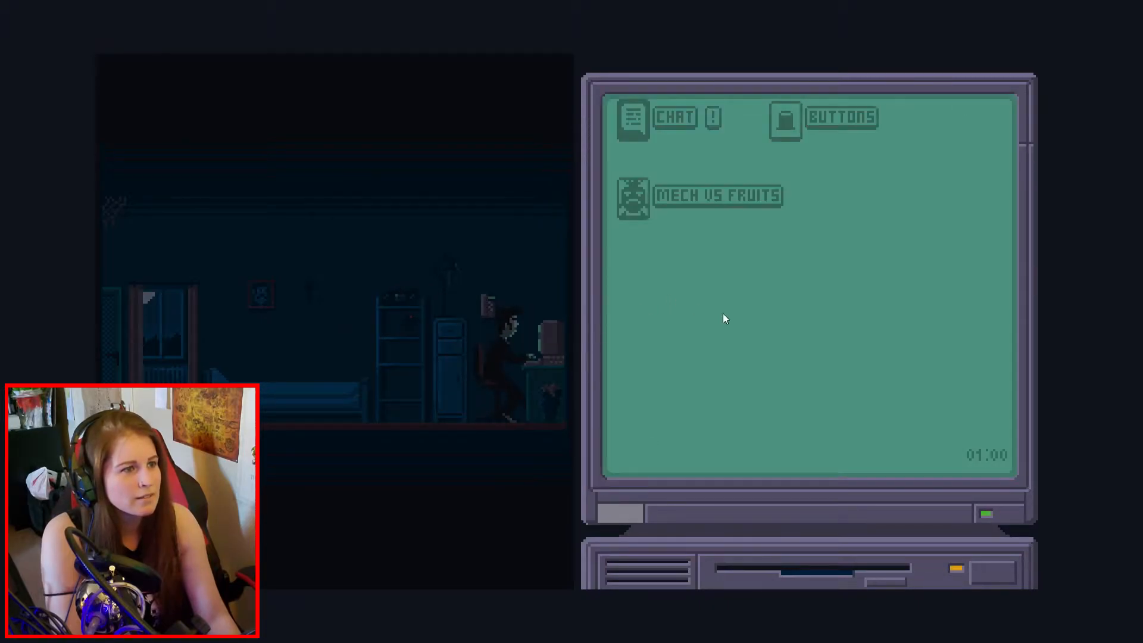
pyautogui.click(716, 195)
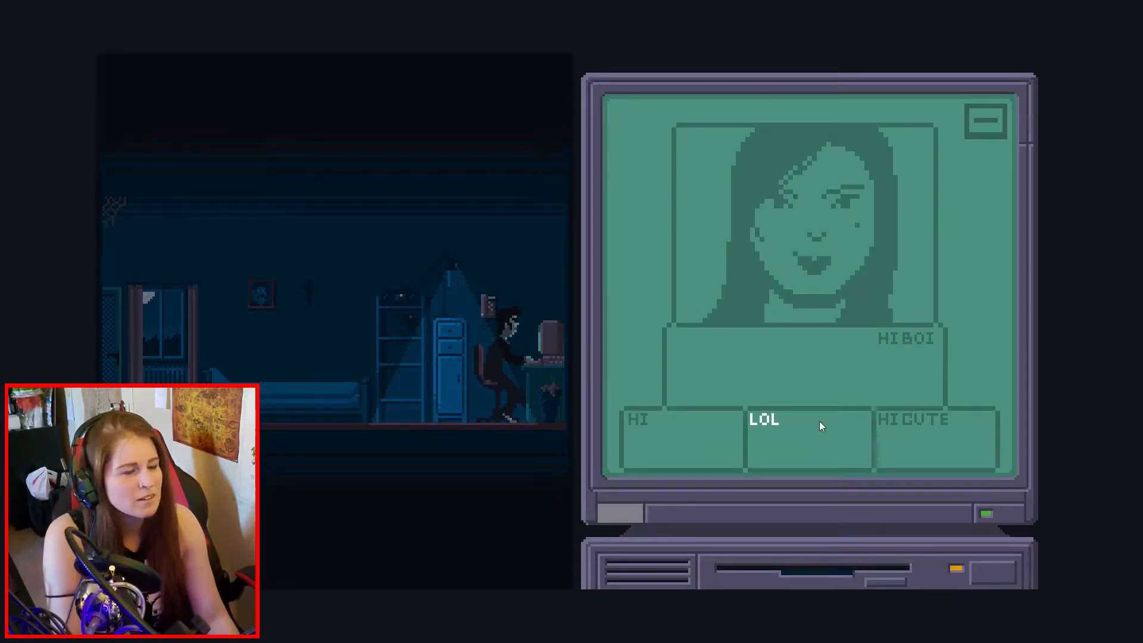
# - Reply LOL, apologise for laughing, then answer SURE to playing Buttons
pyautogui.click(763, 419)
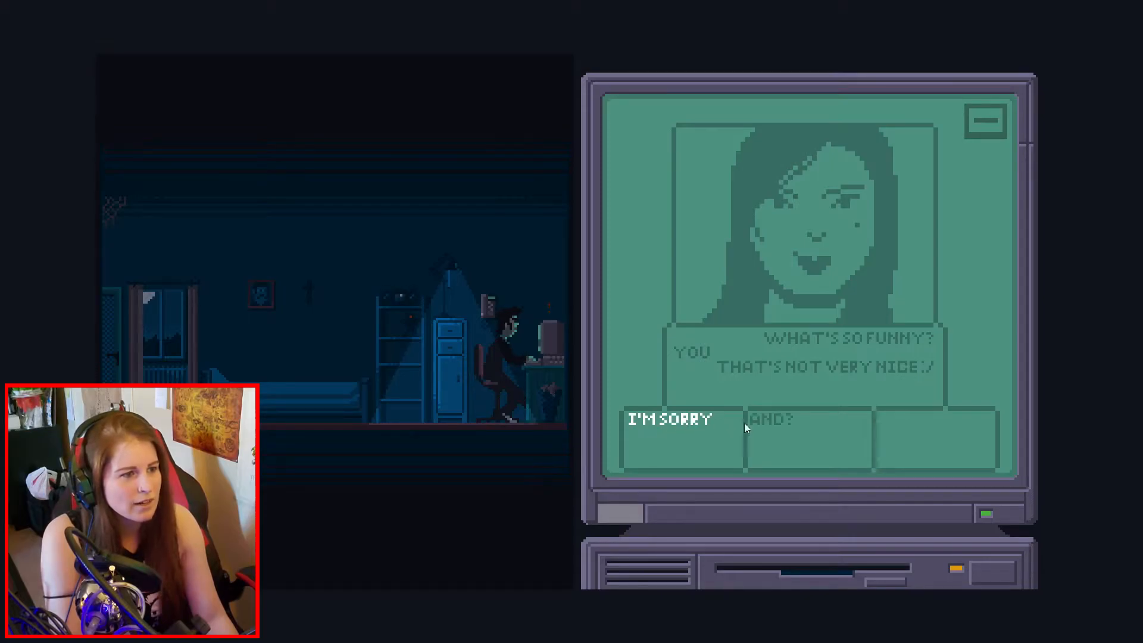
pyautogui.click(669, 419)
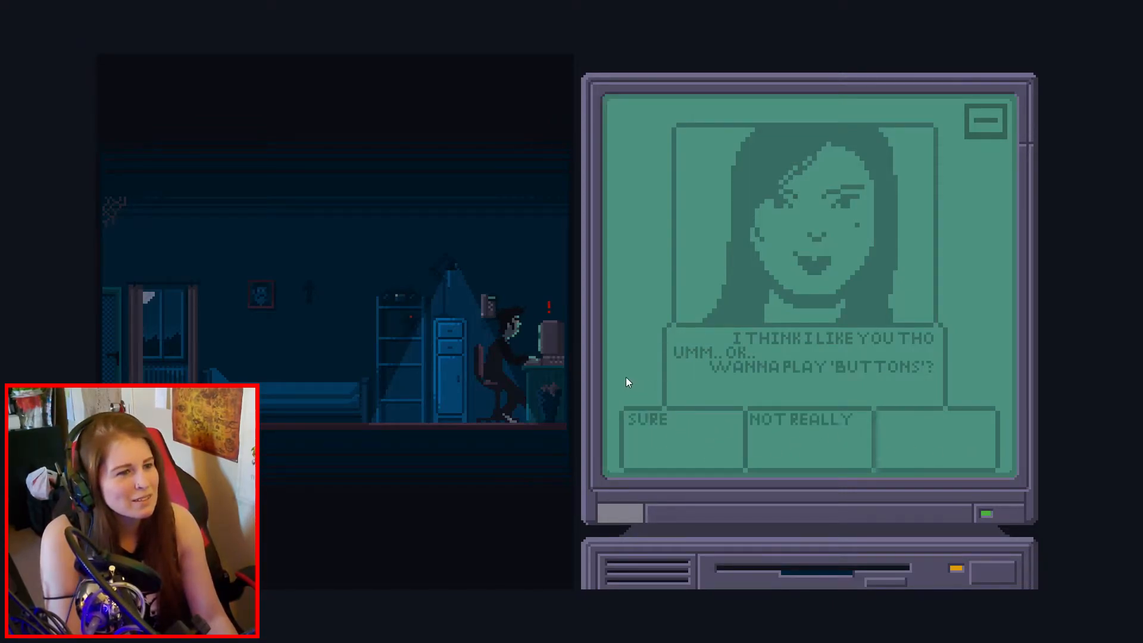
pyautogui.click(645, 419)
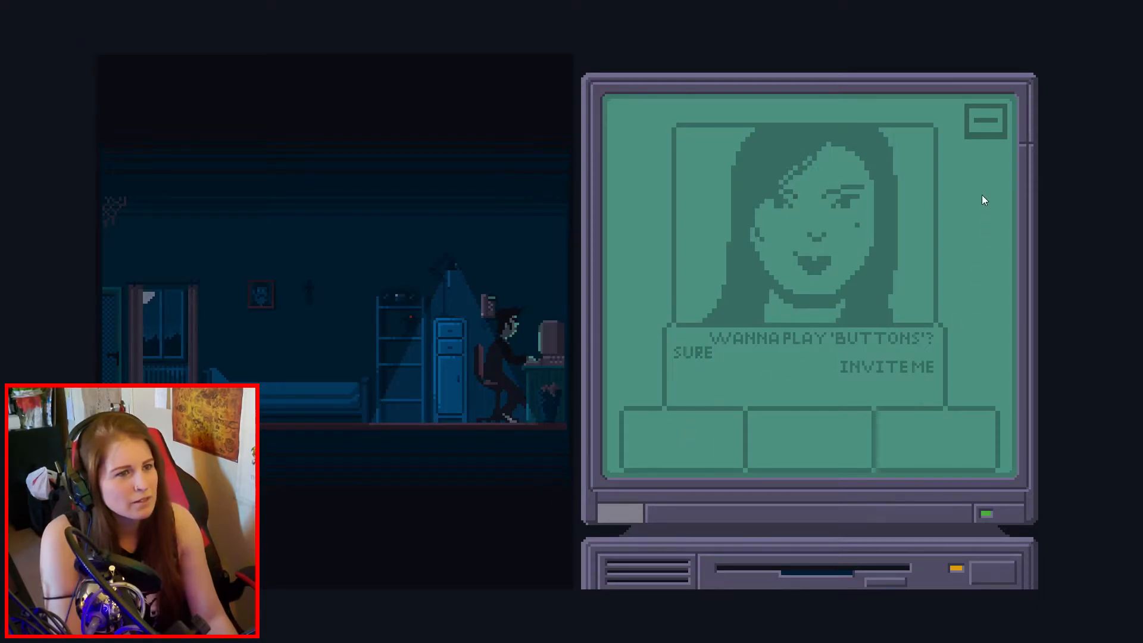
# - Accept the Buttons invite and keep pressing your button until time runs out
pyautogui.click(692, 352)
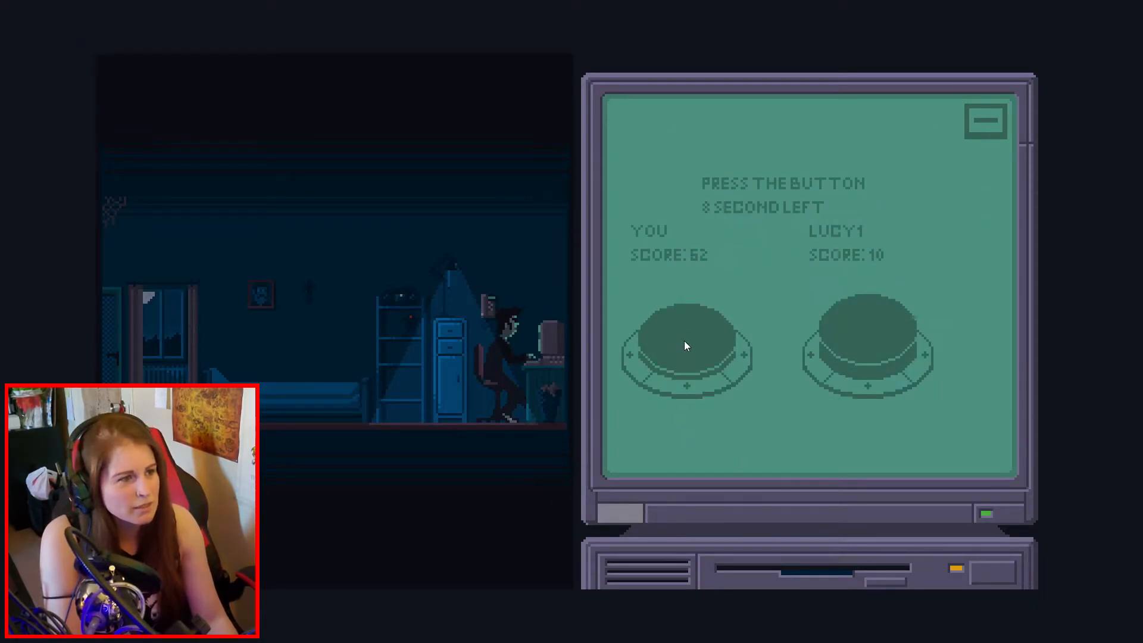
pyautogui.click(686, 343)
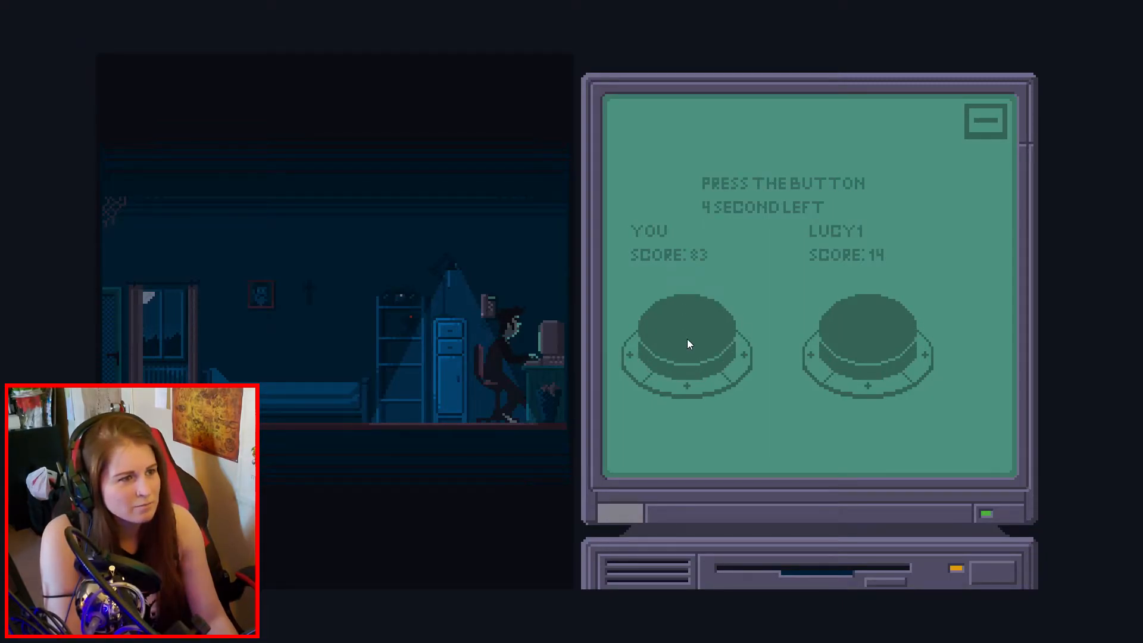
pyautogui.click(685, 331)
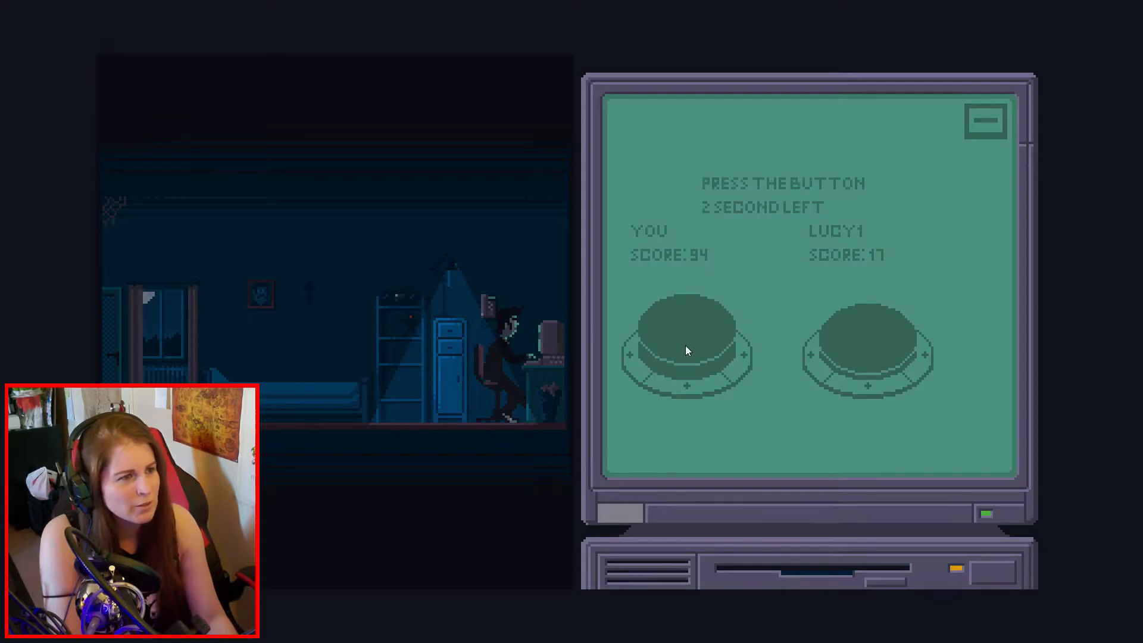
pyautogui.click(686, 336)
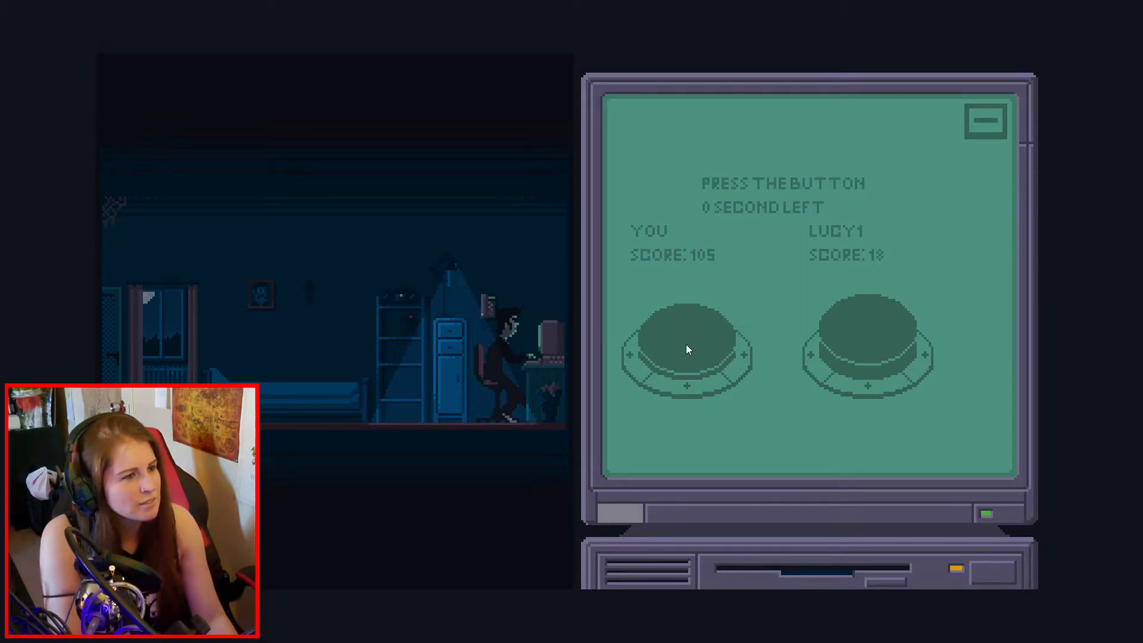
pyautogui.click(685, 342)
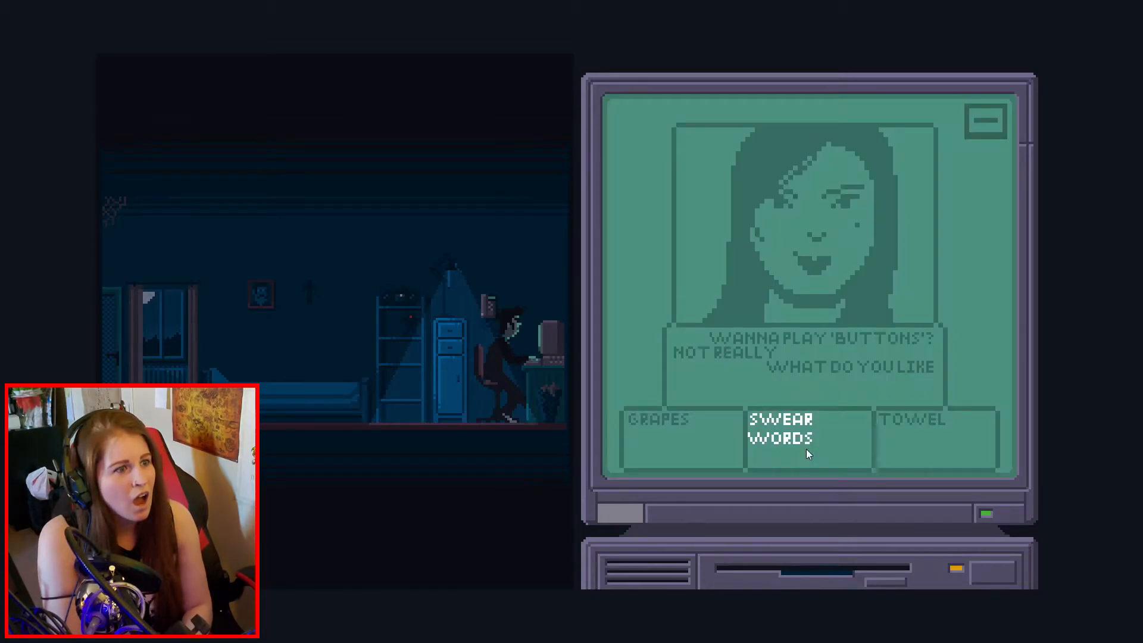
# - Continue the chat and pick TOWEL as what you like, ending the run
pyautogui.click(780, 428)
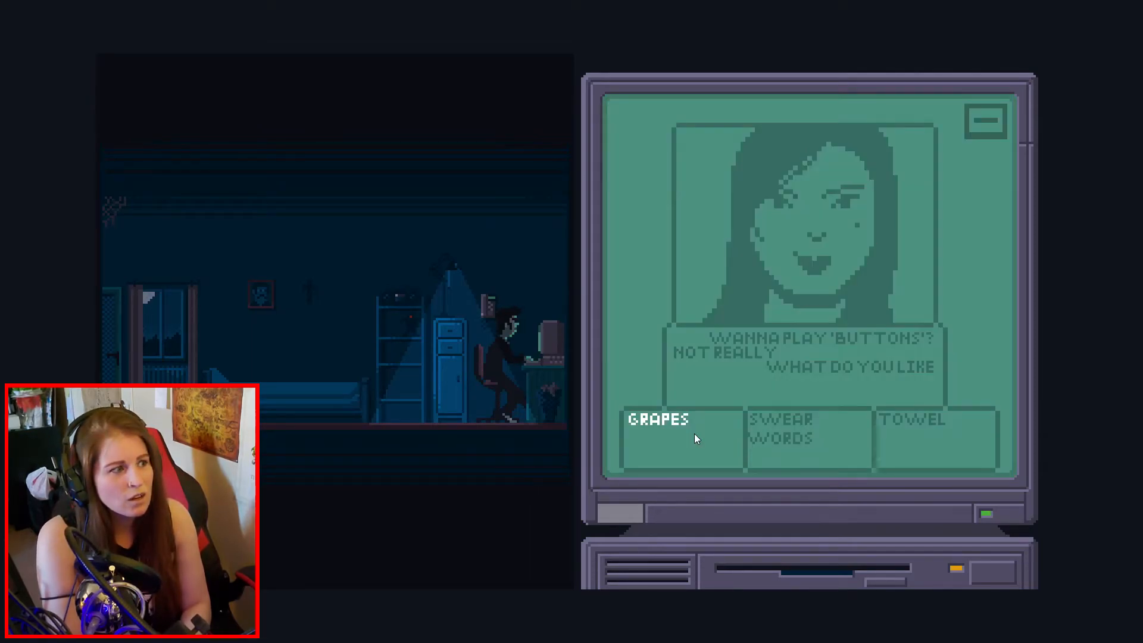
pyautogui.click(657, 419)
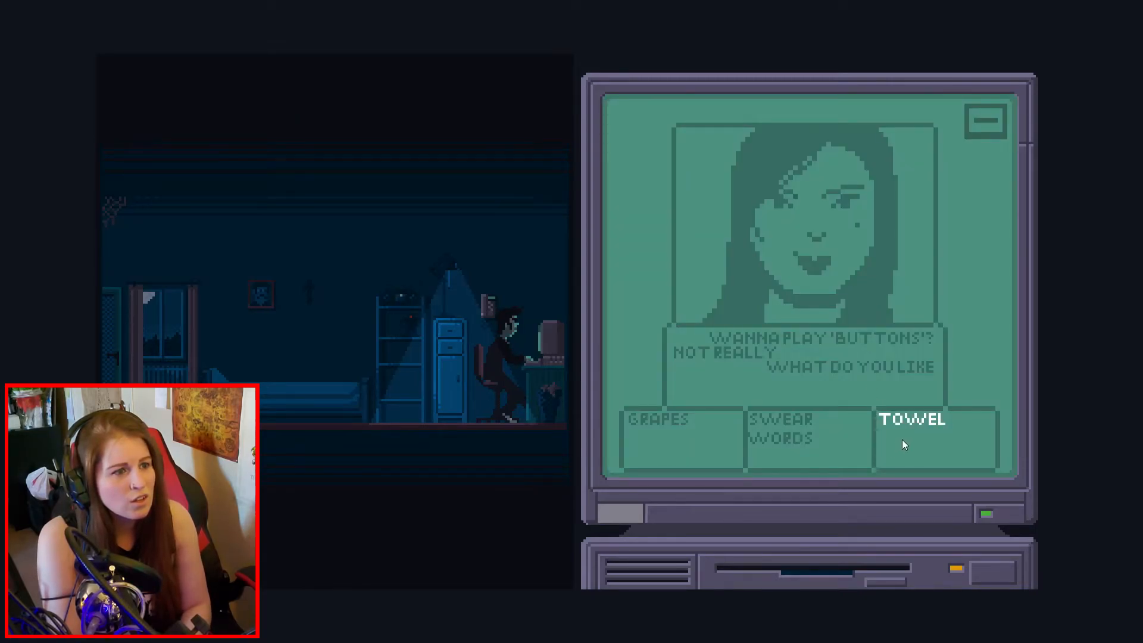
pyautogui.click(912, 419)
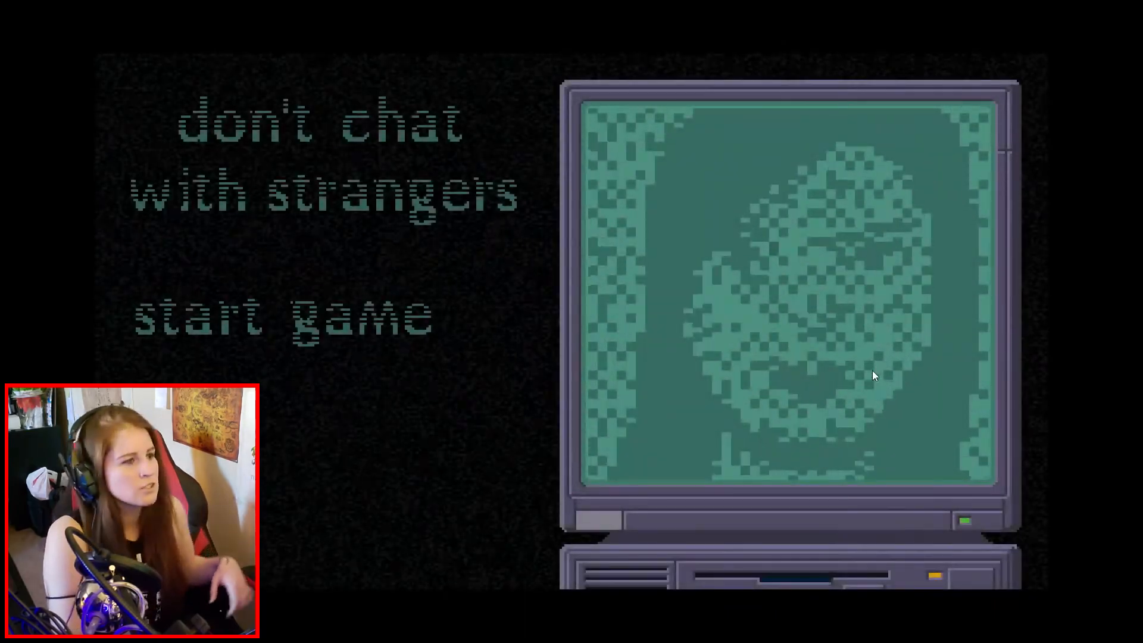
# - Choose 'start game' again, opening on the computer's restart-for-updates prompt
pyautogui.click(283, 318)
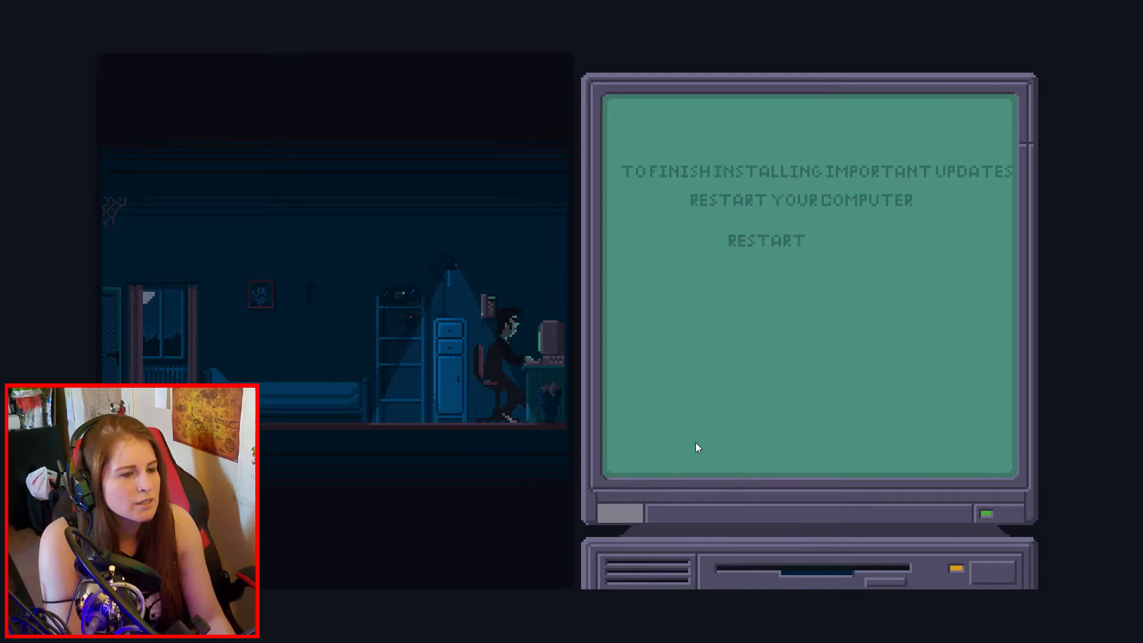
# - Choose RESTART on the update prompt and let the updates install
pyautogui.click(765, 240)
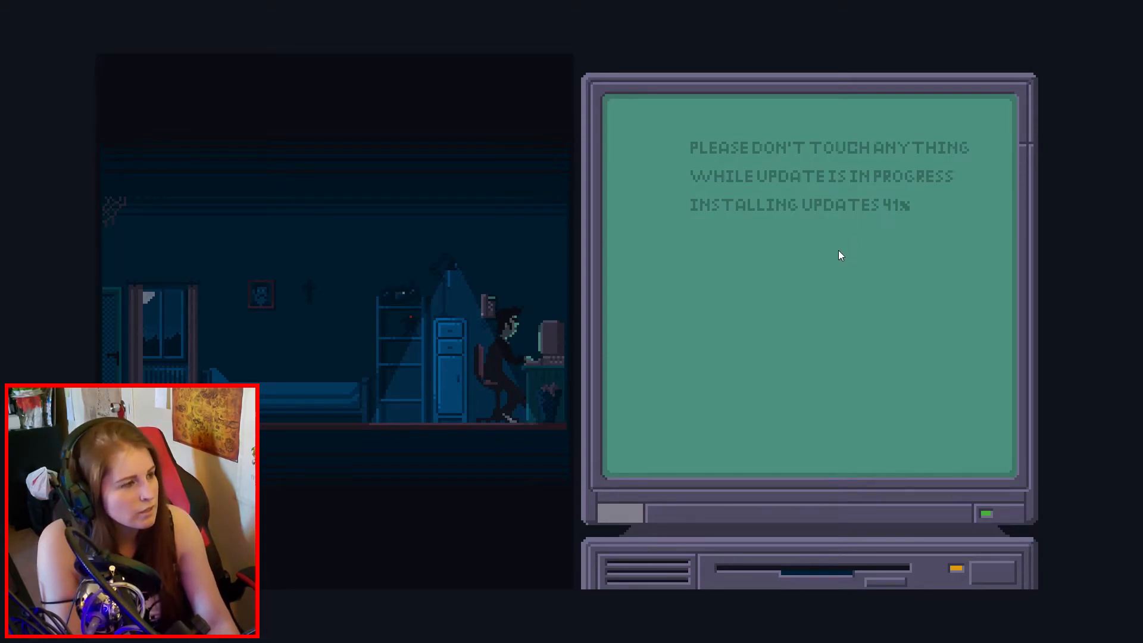
pyautogui.moveTo(775, 279)
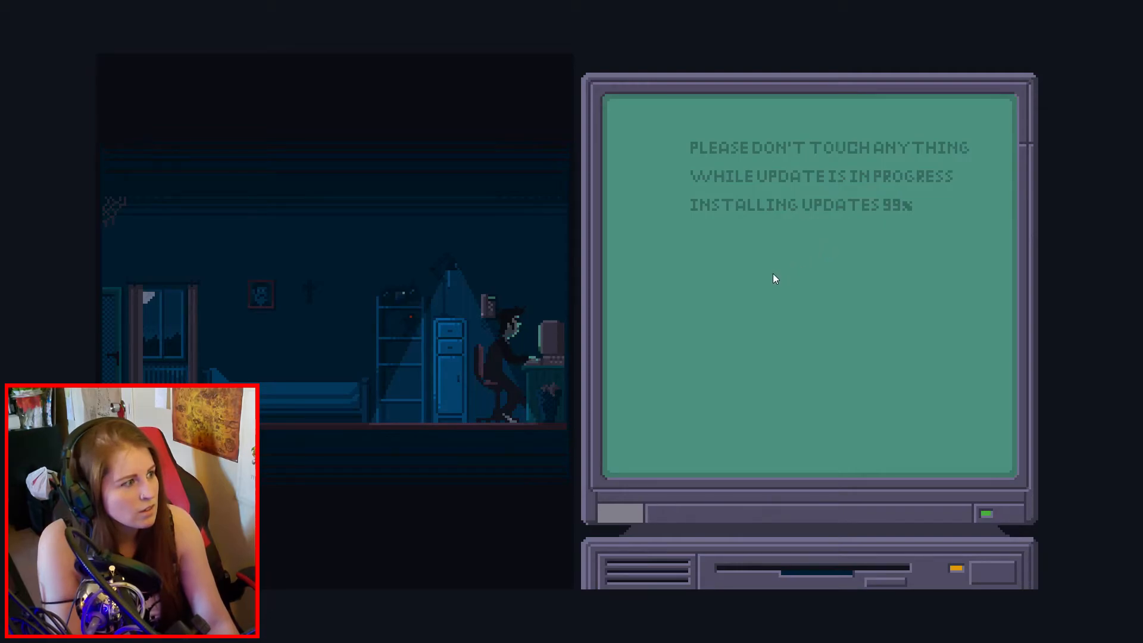
pyautogui.moveTo(773, 282)
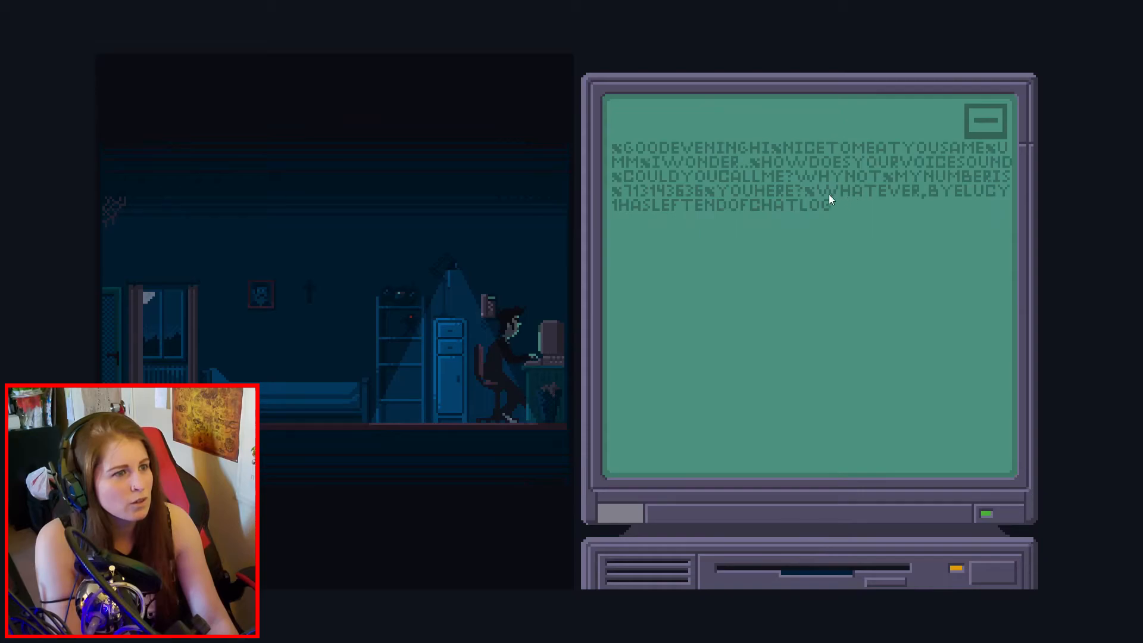
pyautogui.moveTo(773, 204)
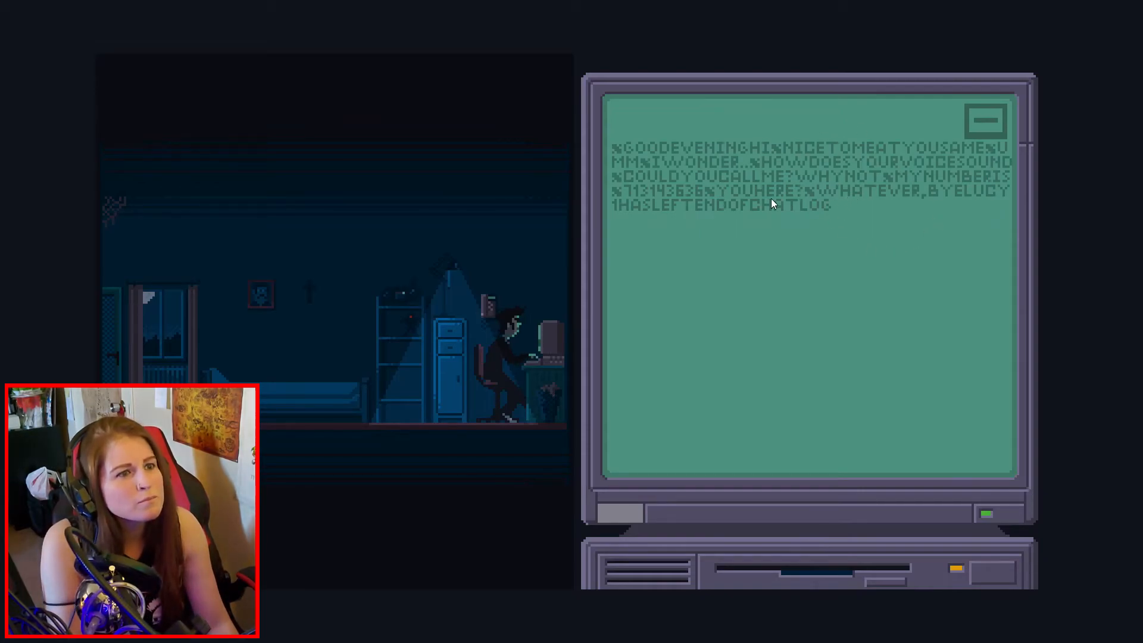
pyautogui.moveTo(608, 264)
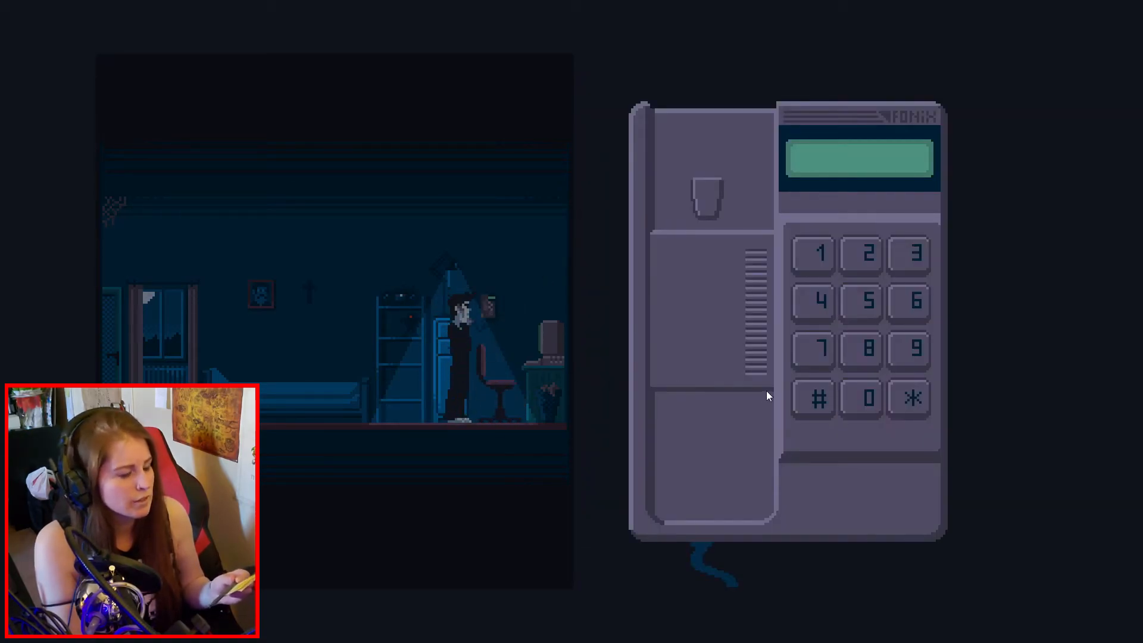
# - Start dialing 911 on the phone keypad
pyautogui.click(815, 348)
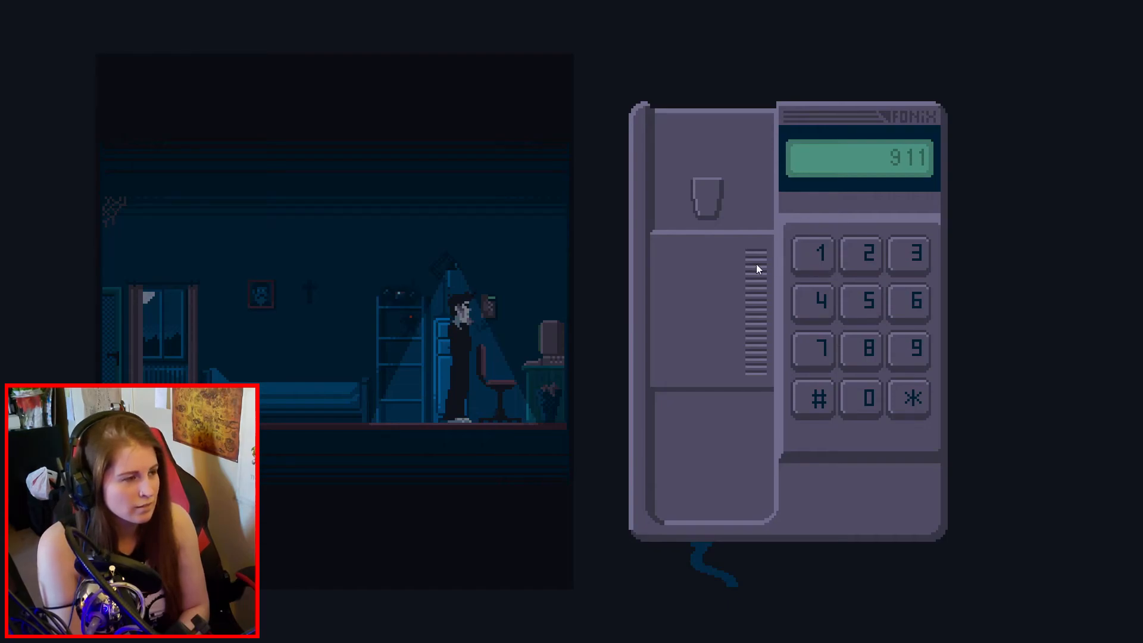
pyautogui.moveTo(752, 457)
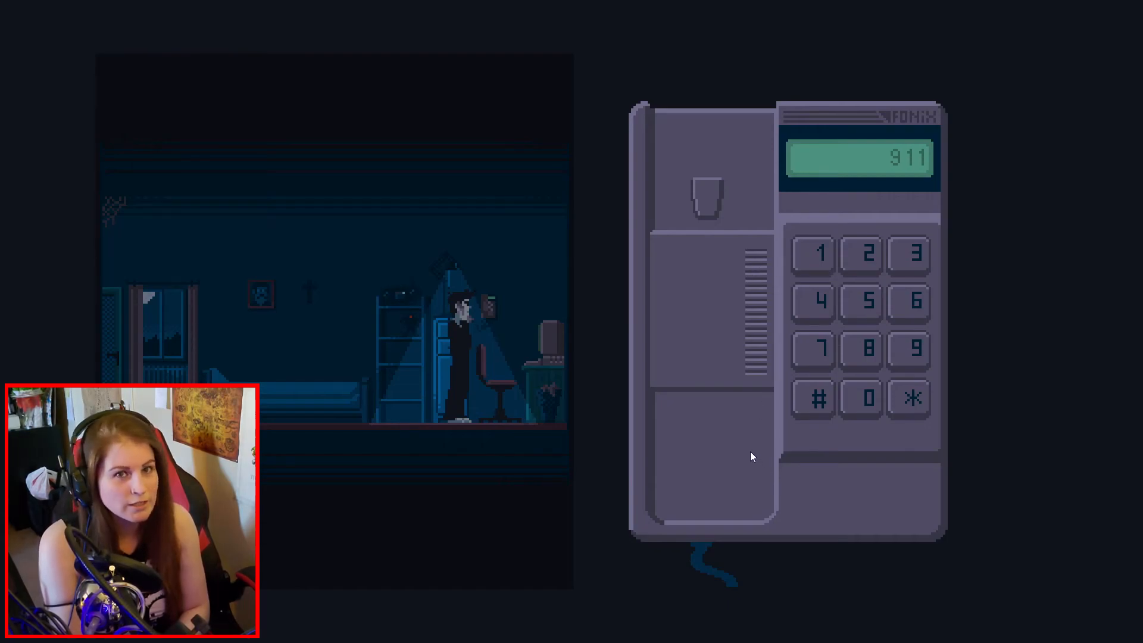
pyautogui.moveTo(744, 439)
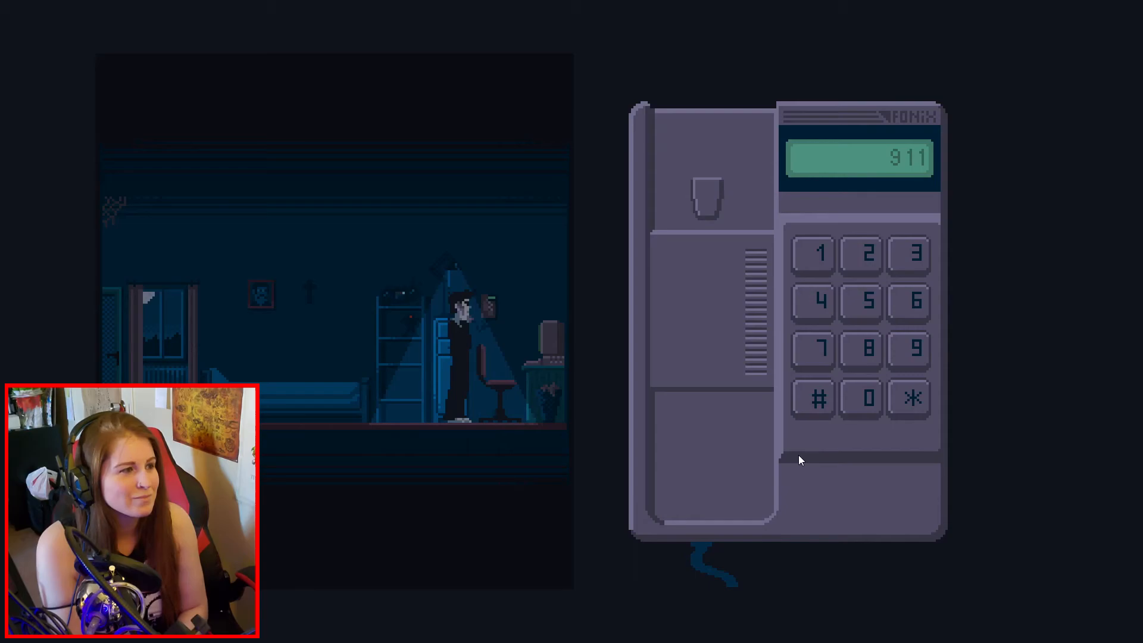
pyautogui.moveTo(816, 498)
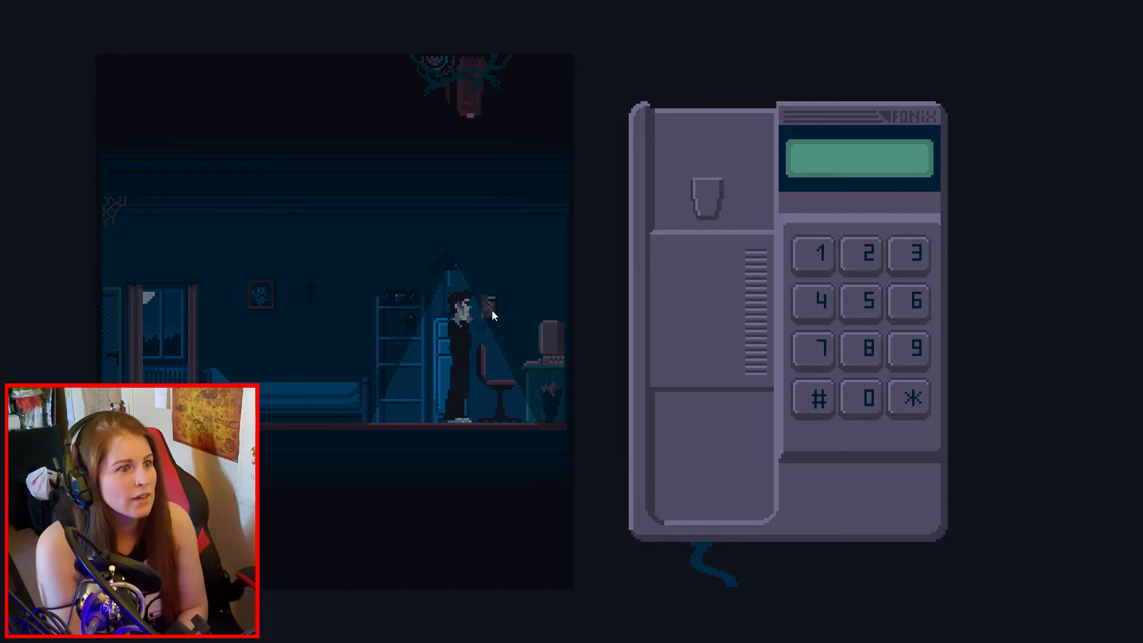
# - Start redialing 911 on the phone keypad
pyautogui.click(815, 253)
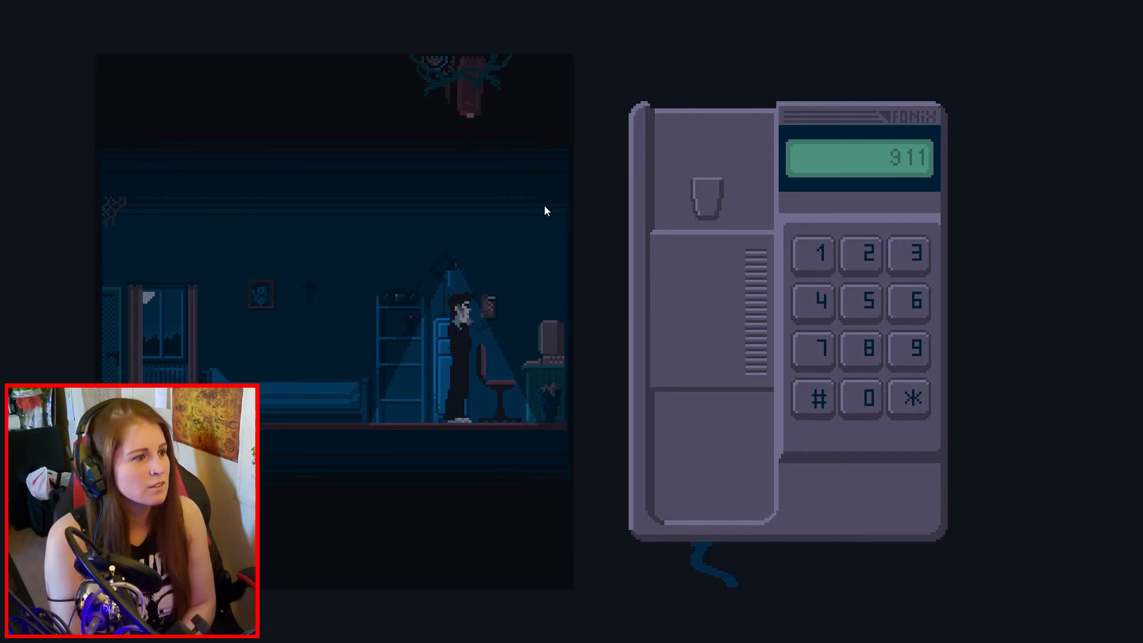
pyautogui.moveTo(722, 222)
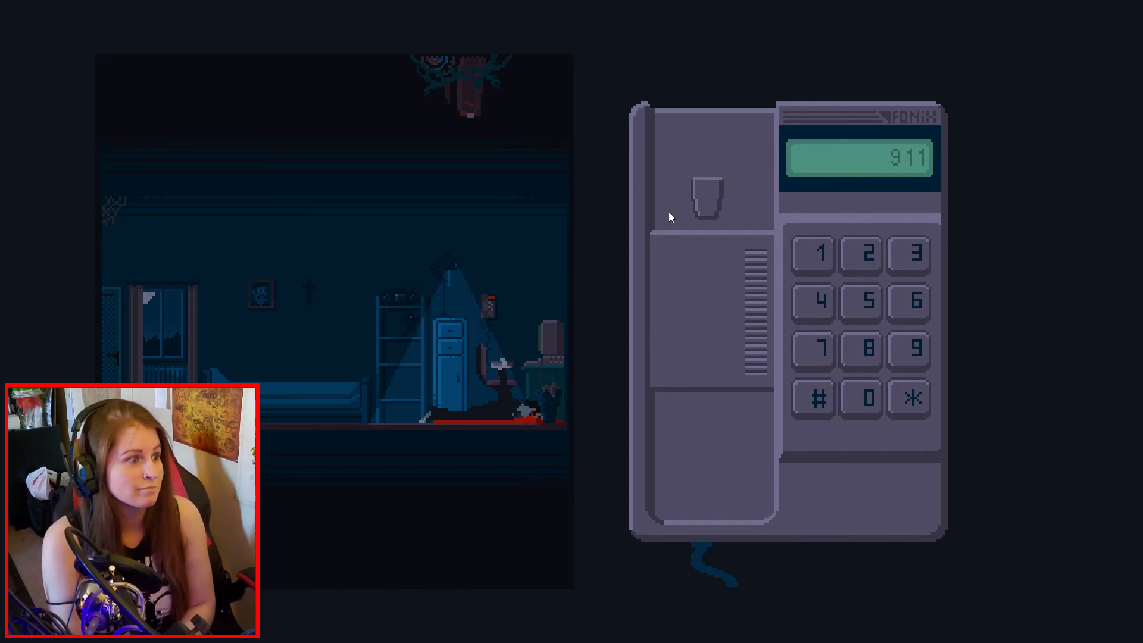
pyautogui.moveTo(689, 328)
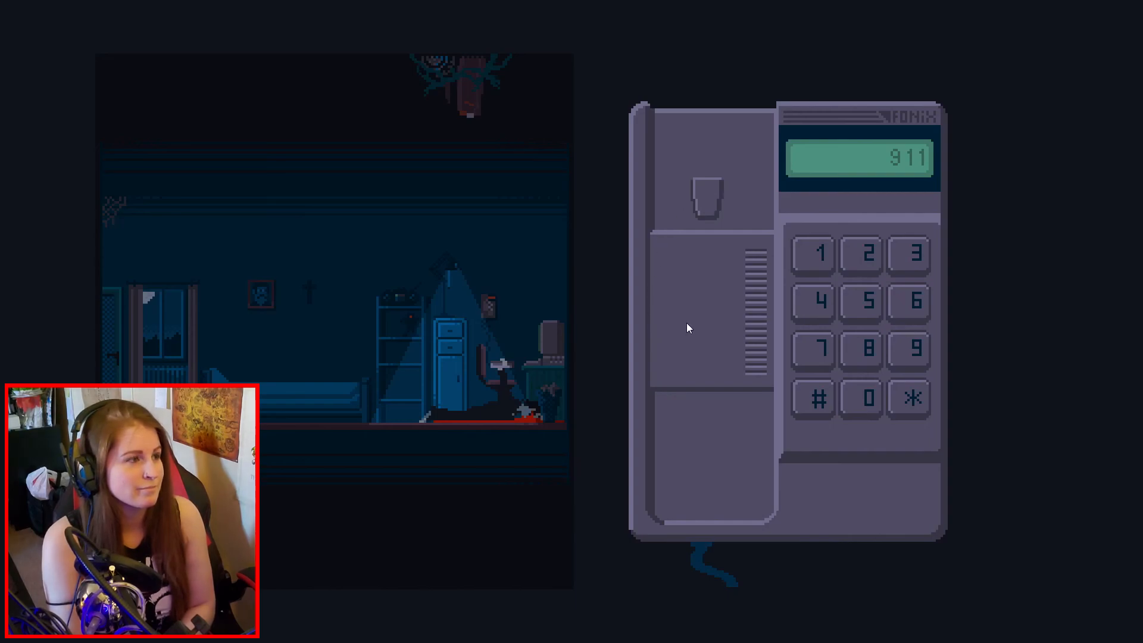